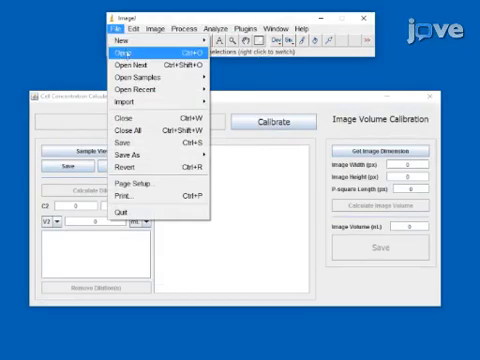
- Load the image's 1500 × 1200 pixel dimensions into the Image Volume Calibration panel
click(128, 56)
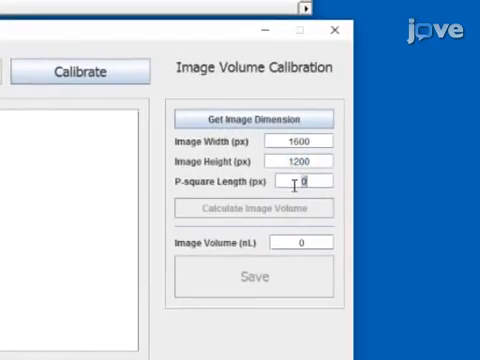
- Enter 1941 px as the P-square Length for the image volume calibration
text(1941)
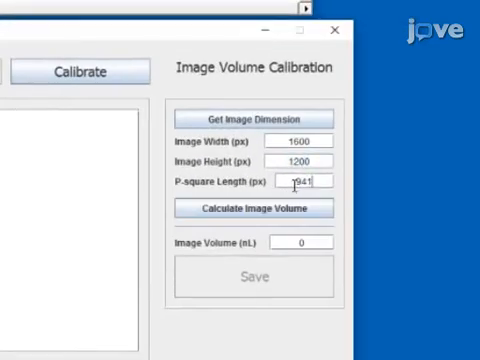